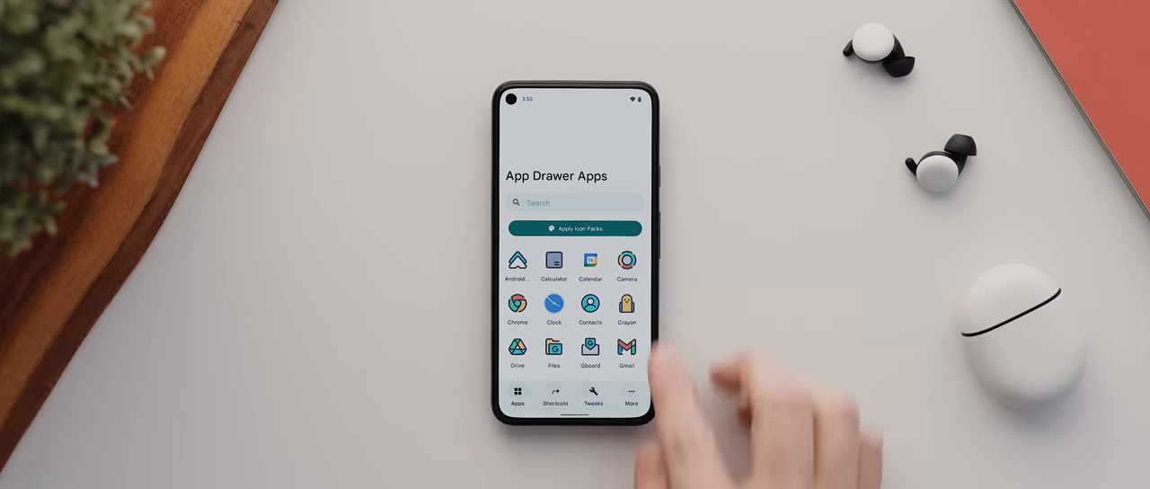
Open At a Glance / Search Box and scroll down to the replacement position options
{"action": "left_click", "coordinate": [574, 228]}
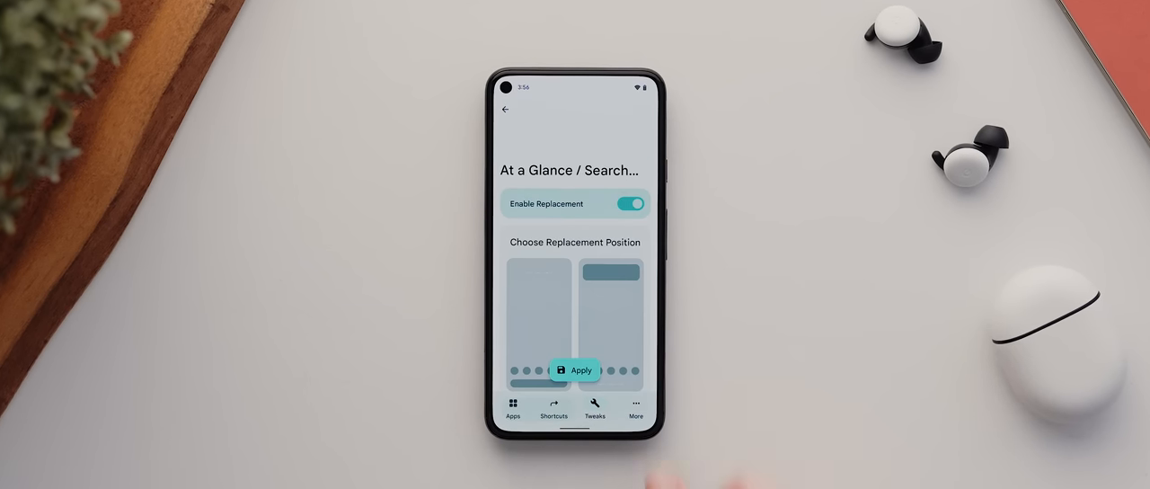
{"action": "scroll", "scroll_direction": "down", "scroll_amount": 3}
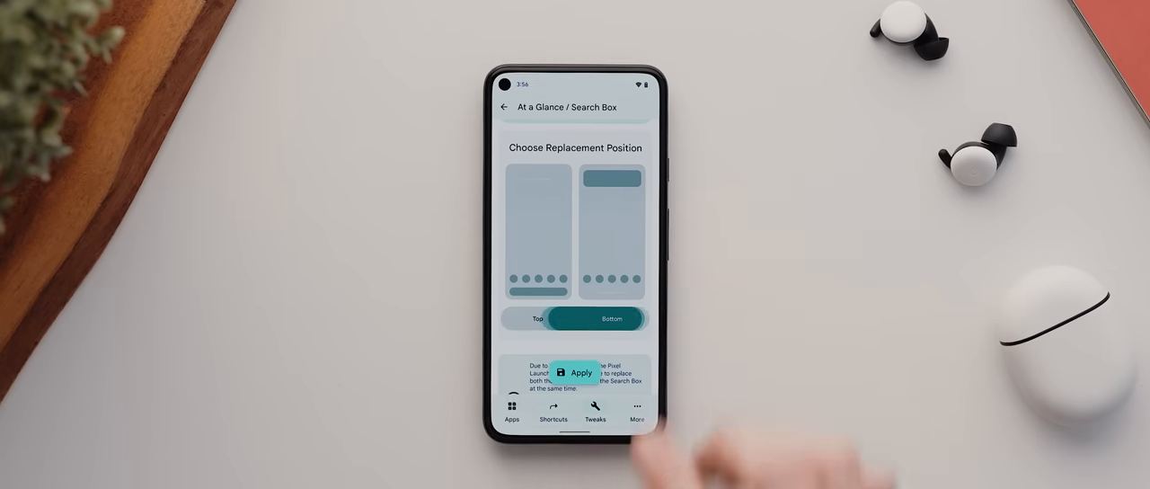